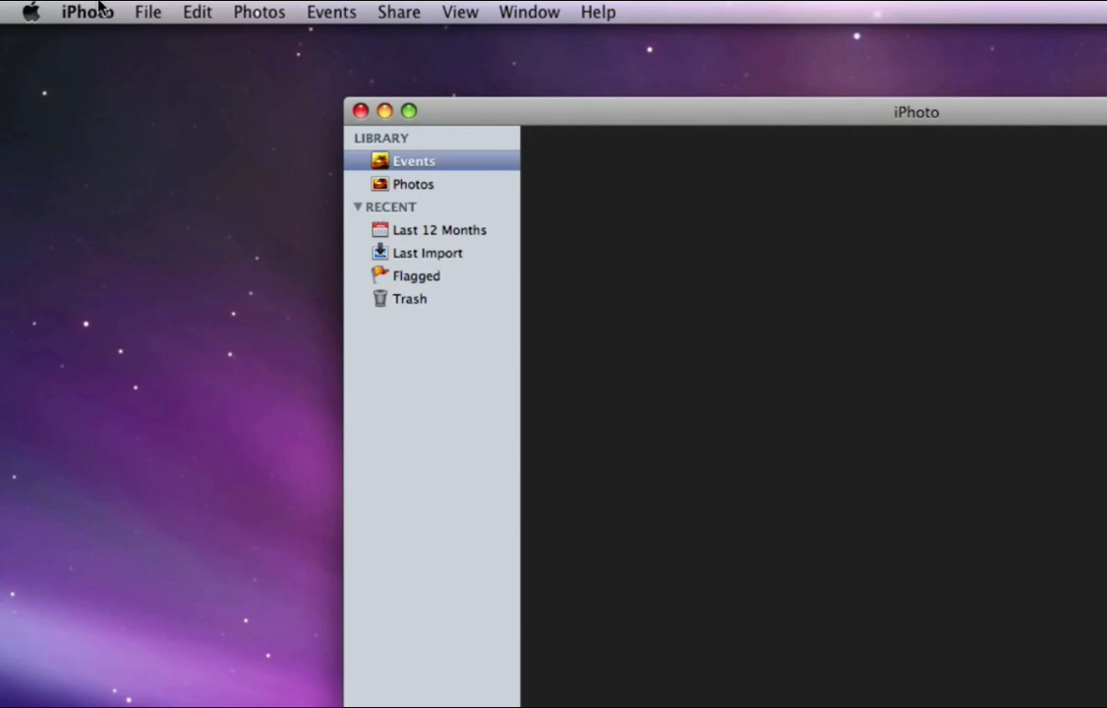
# Set iPhoto's 'Email photos using' preference to Microsoft Entourage and close Preferences
pyautogui.click(86, 12)
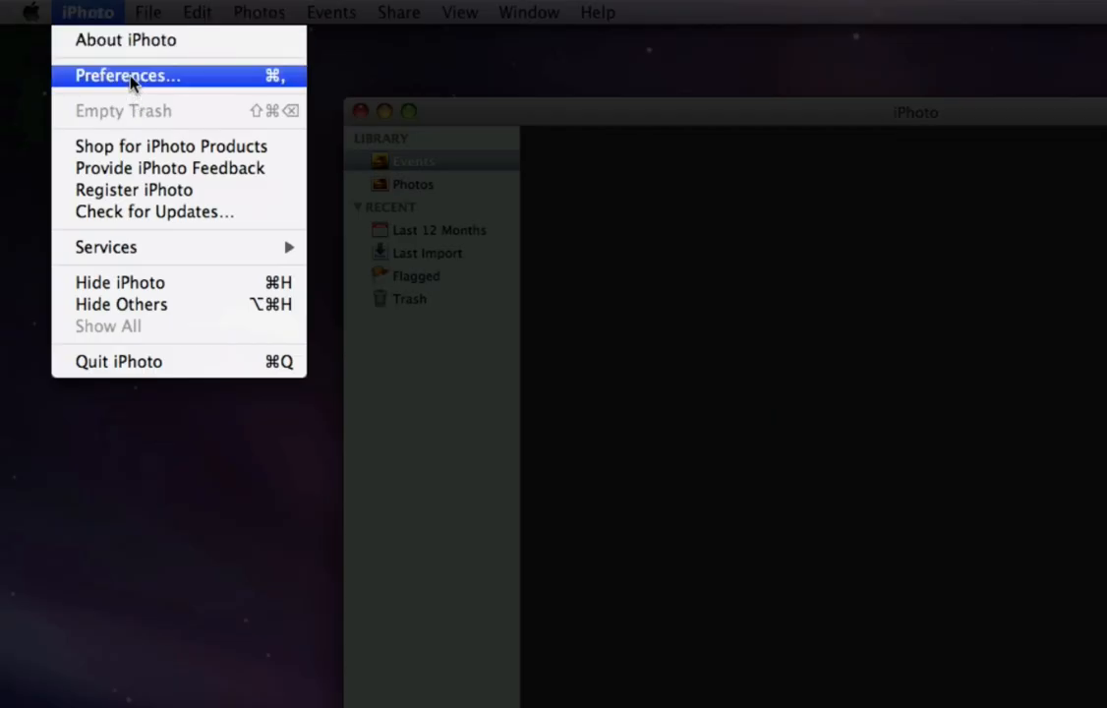
pyautogui.click(126, 74)
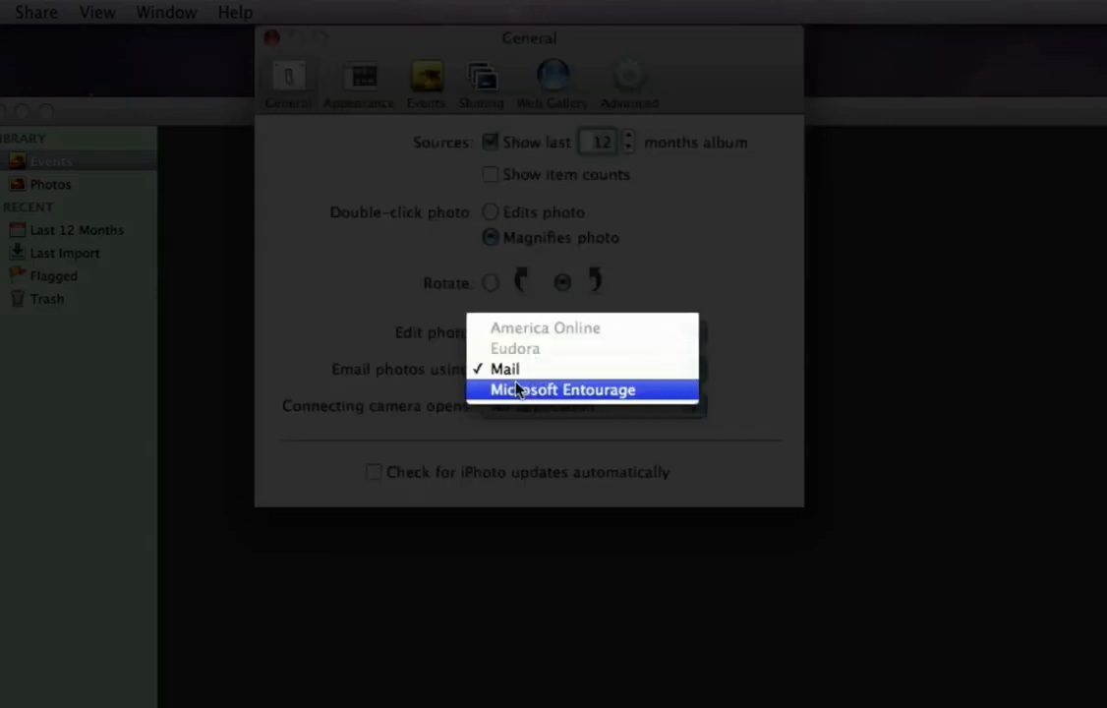
pyautogui.click(563, 389)
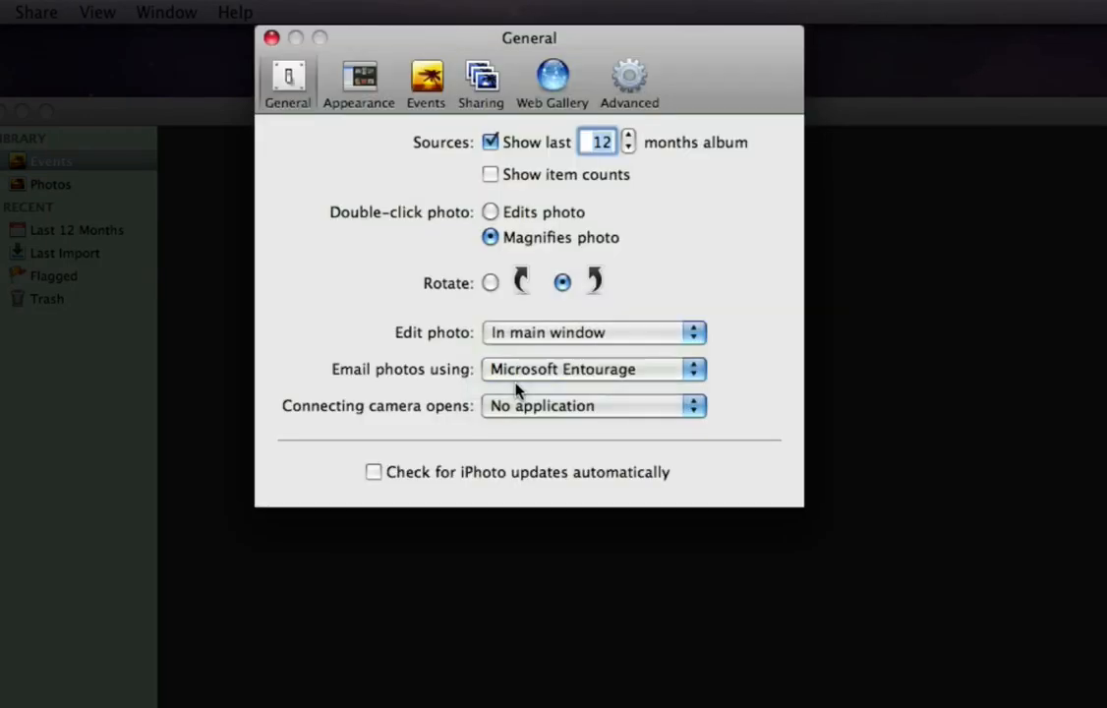
pyautogui.moveTo(274, 35)
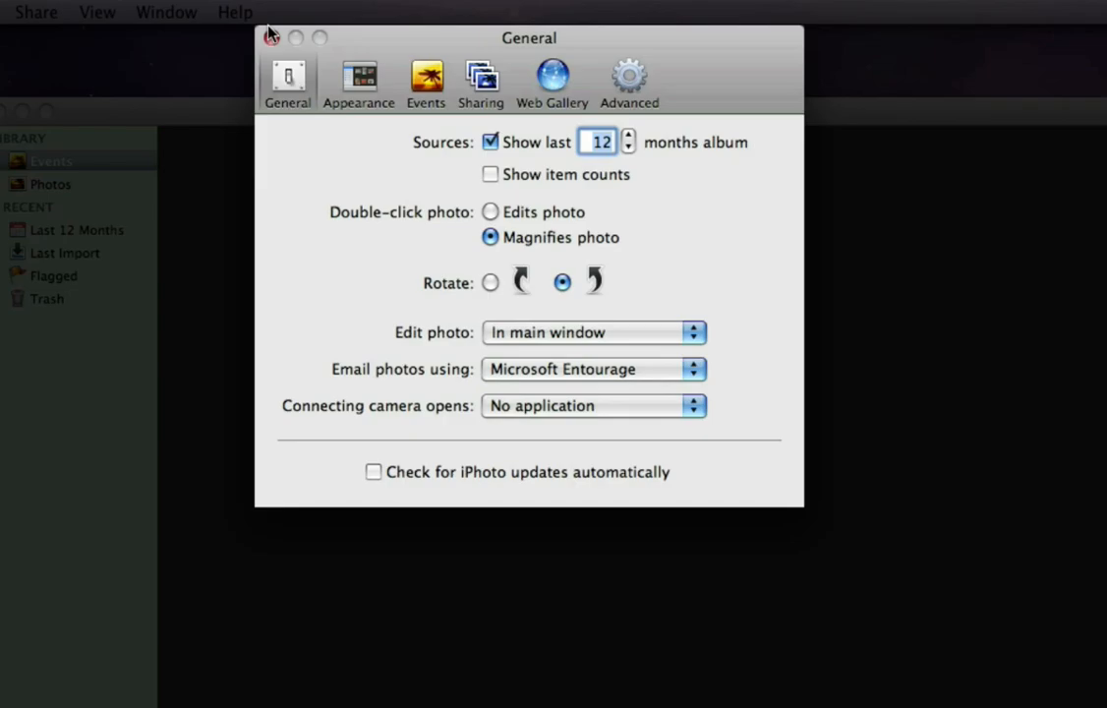
pyautogui.click(277, 37)
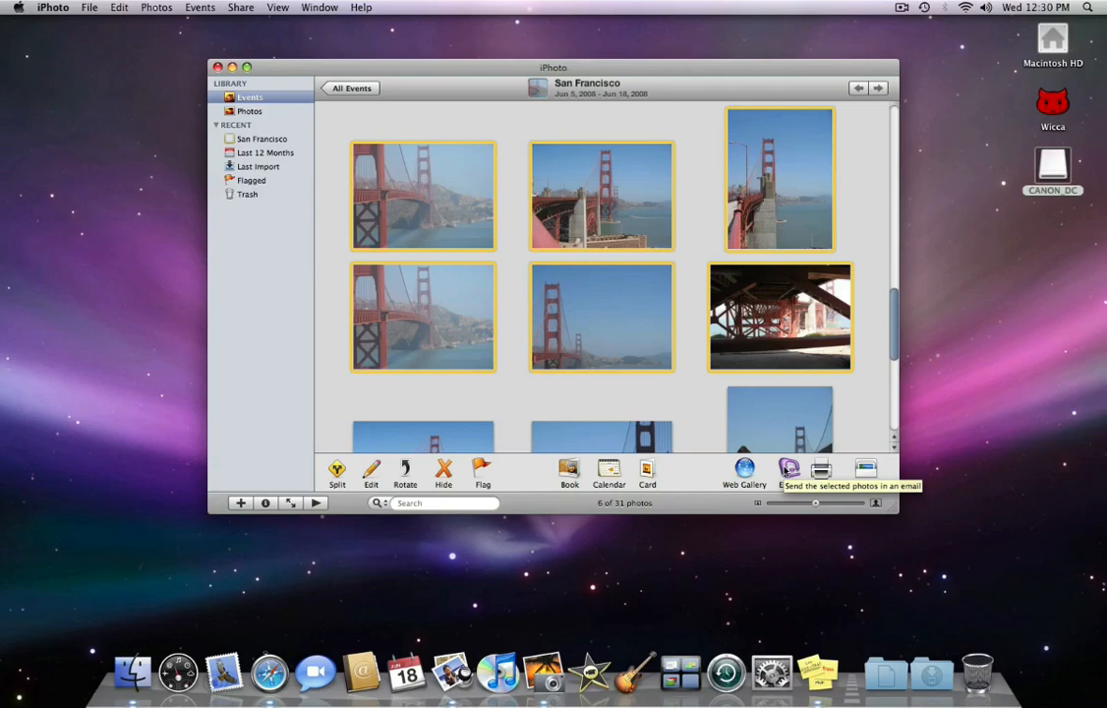
# Compose an email of the six selected photos at Medium size with Titles and Comments unchecked
pyautogui.click(788, 472)
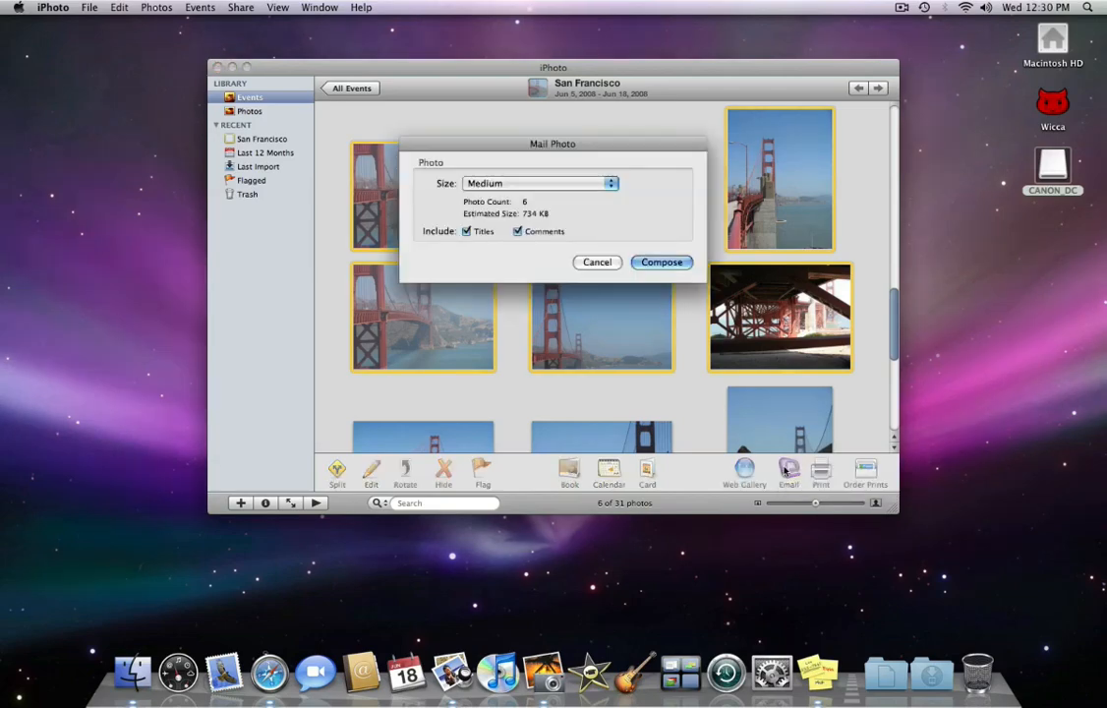
pyautogui.moveTo(586, 283)
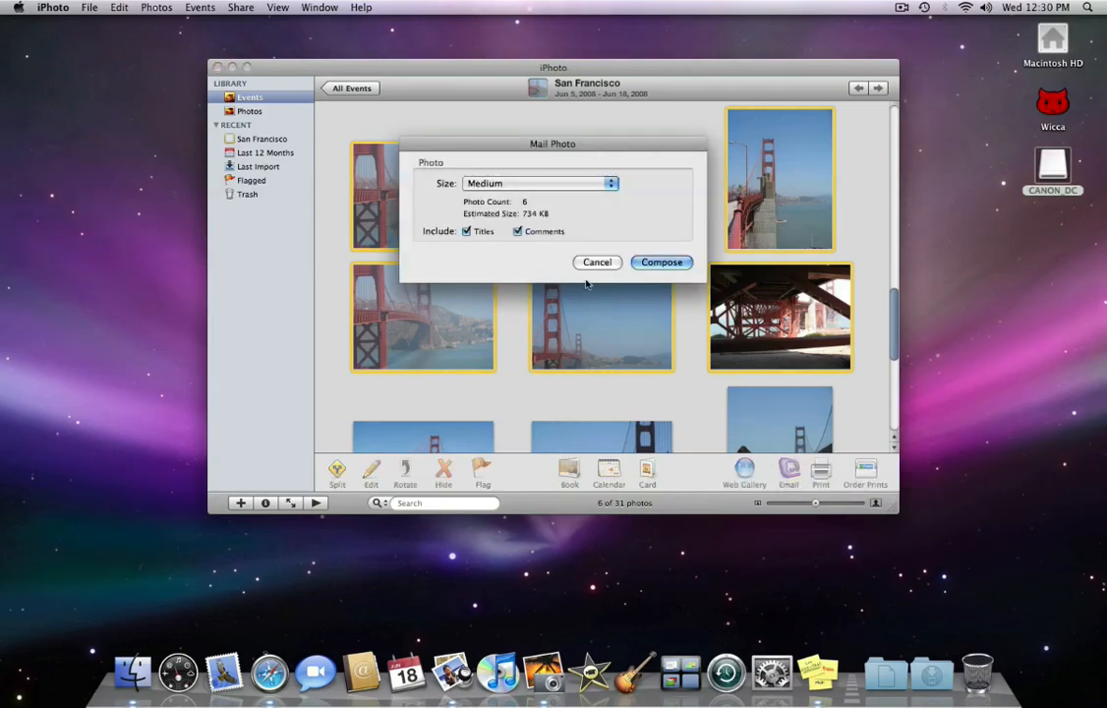
pyautogui.click(519, 232)
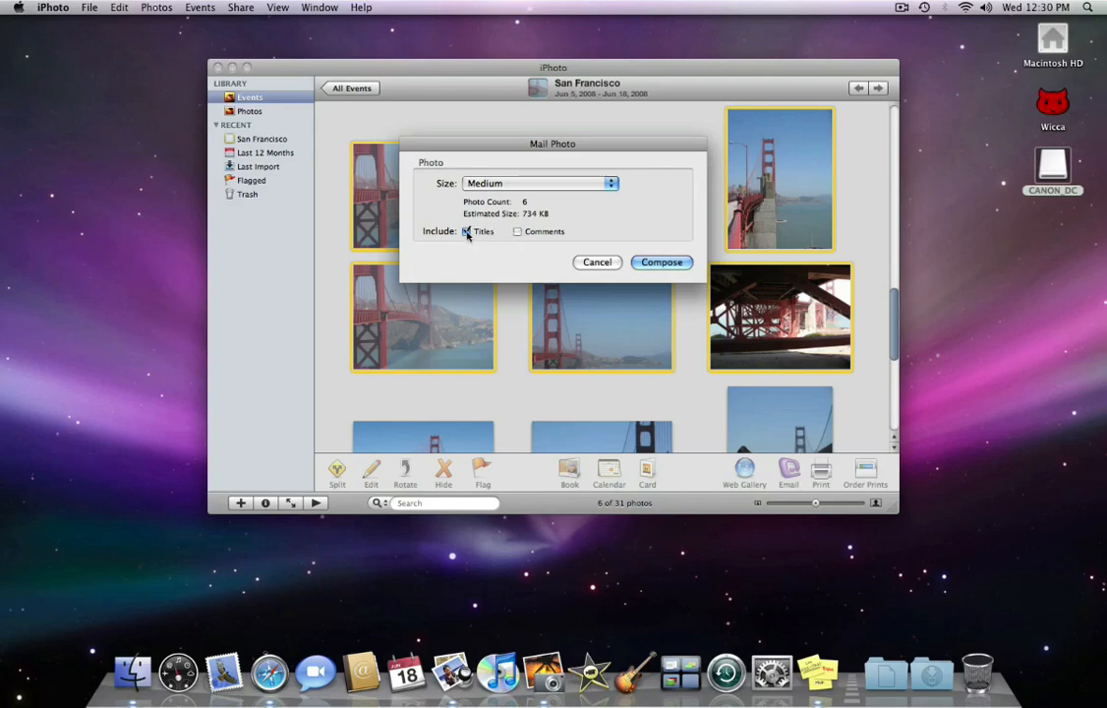
pyautogui.click(466, 232)
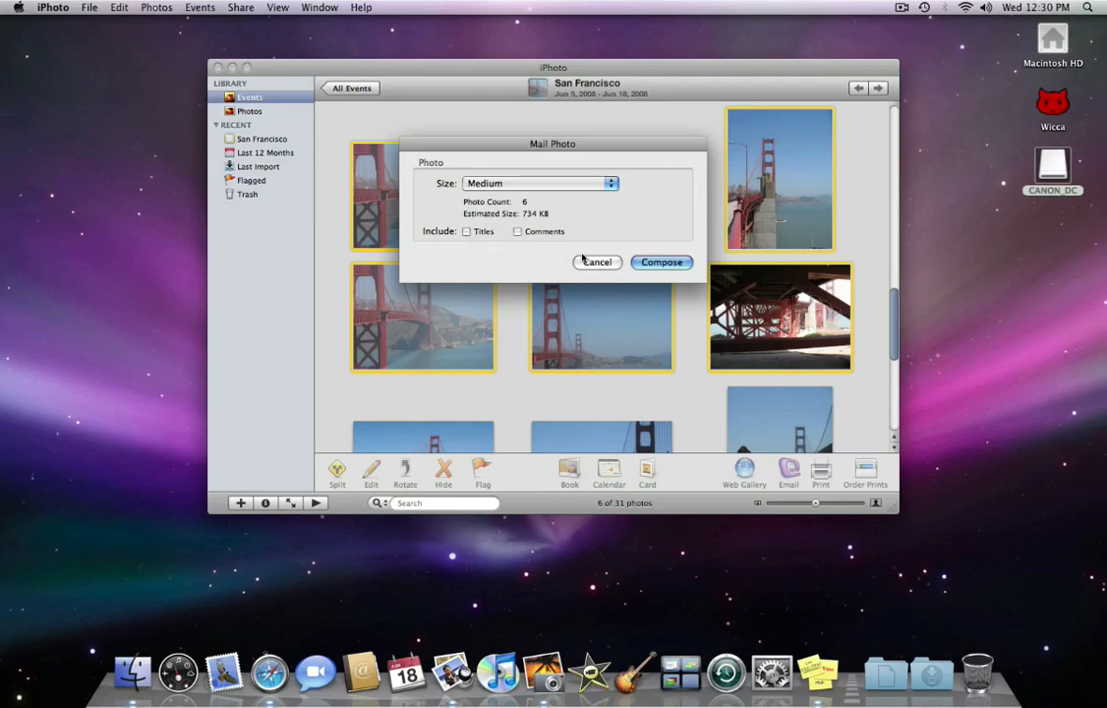
pyautogui.click(598, 261)
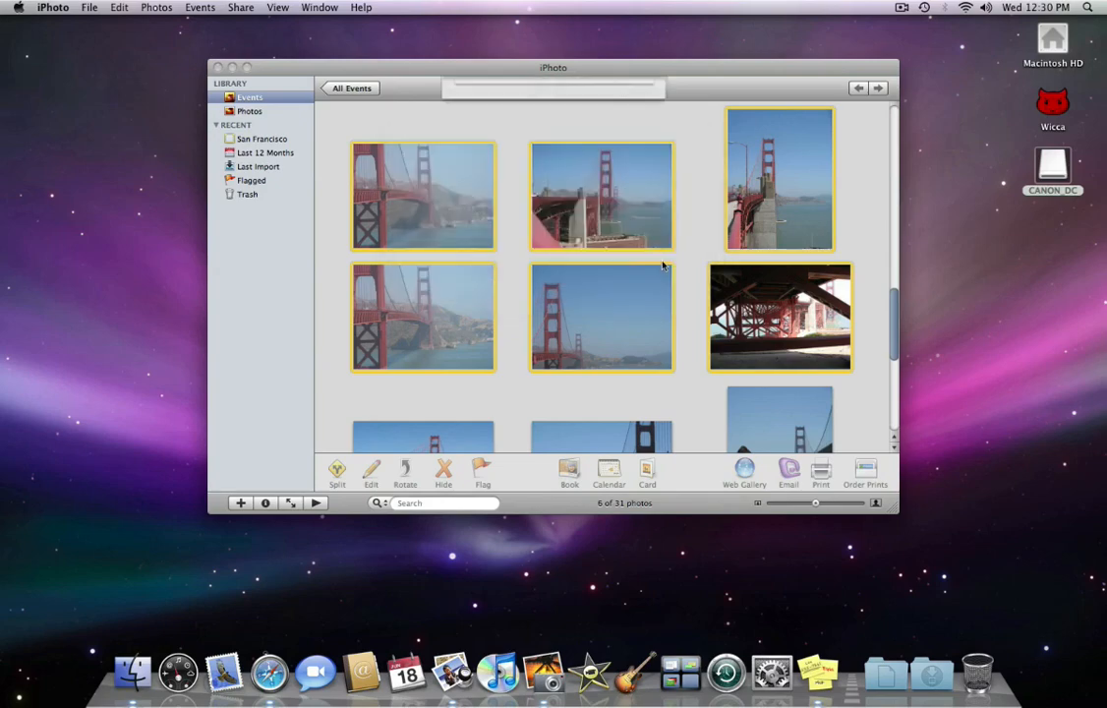
pyautogui.click(786, 472)
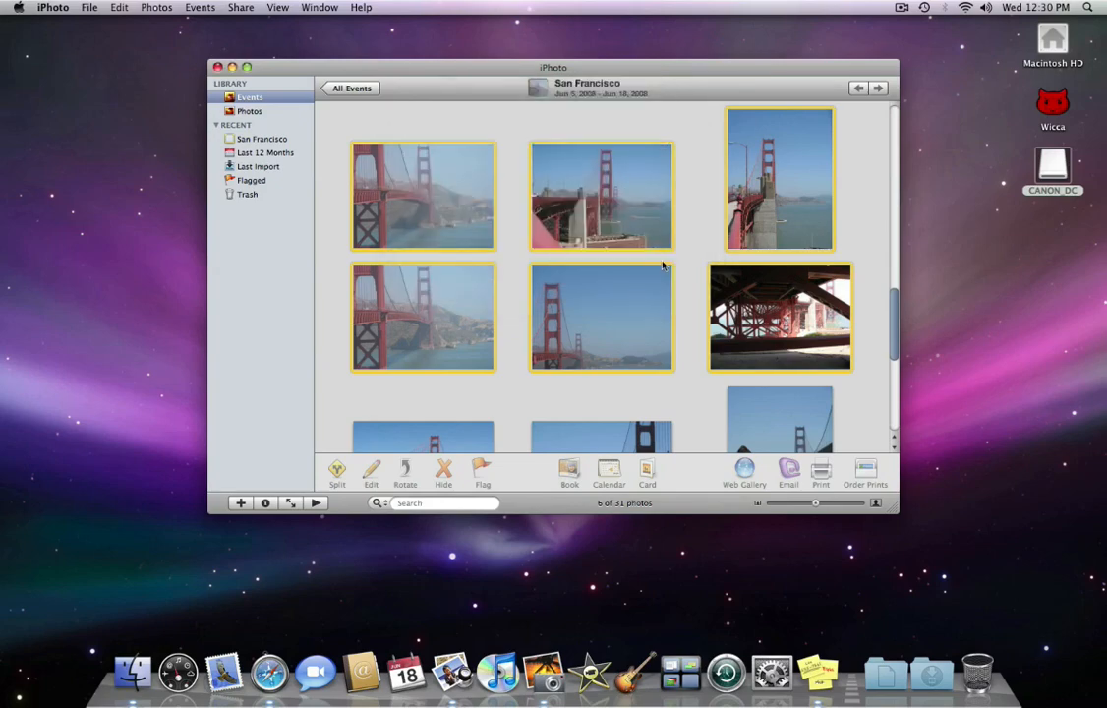
pyautogui.click(788, 472)
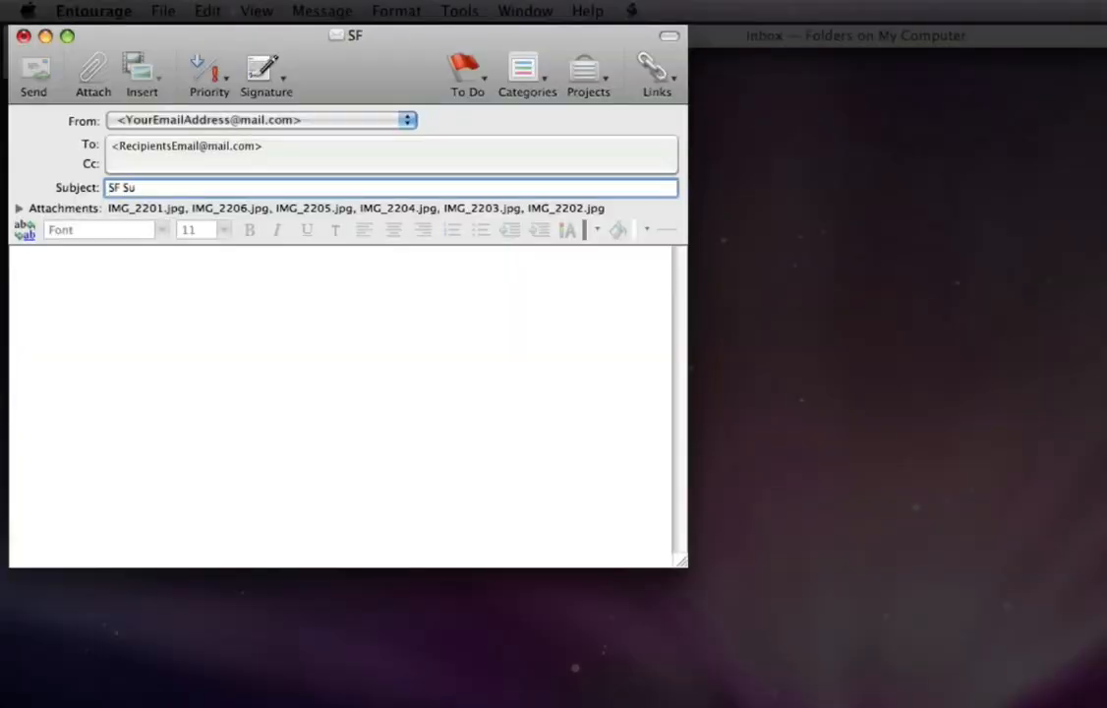
# Complete the subject 'SF Summer 2008' and write 'Type Me' in the message body
pyautogui.write('mmer')
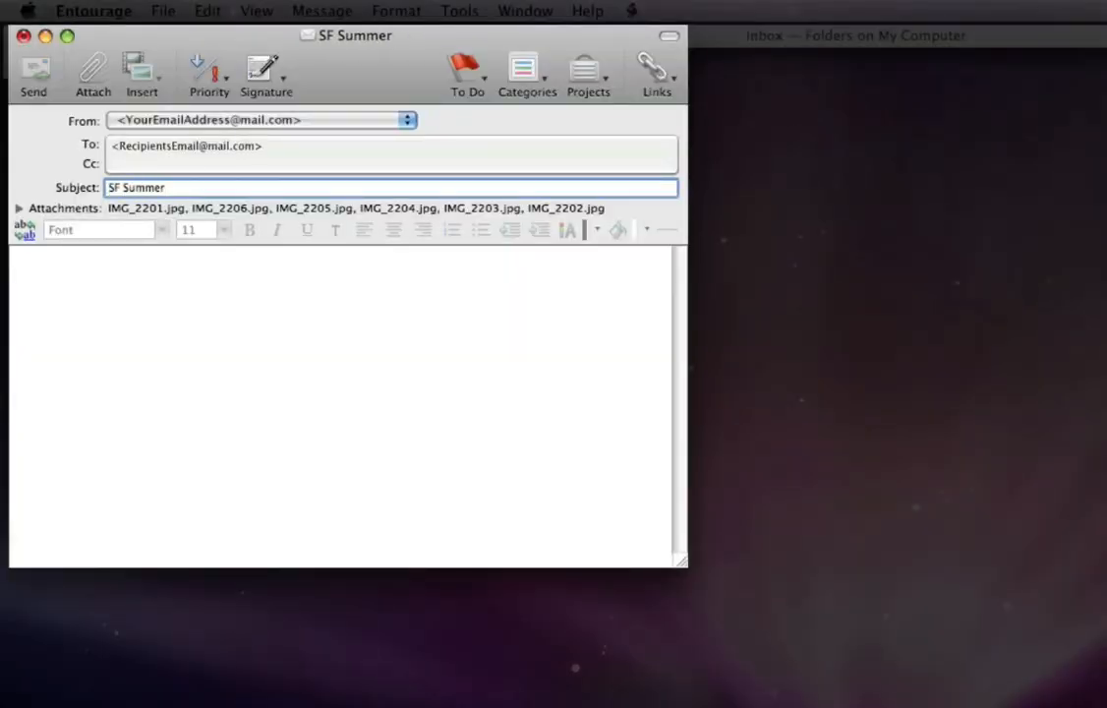
pyautogui.write('2008')
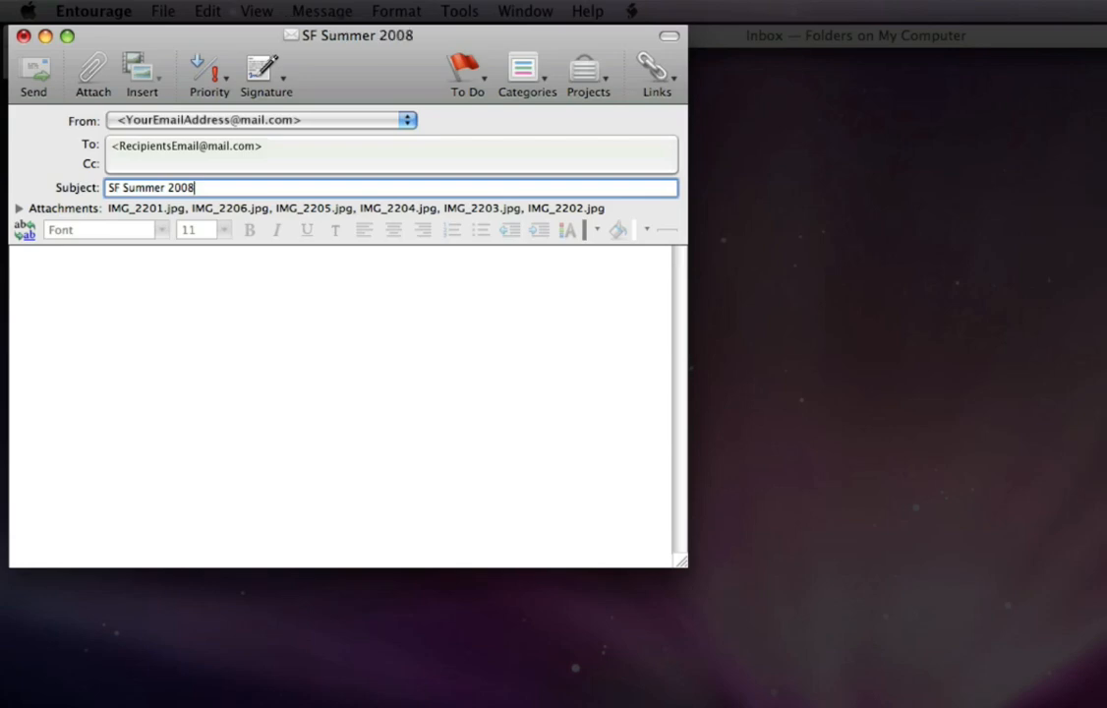
pyautogui.click(93, 313)
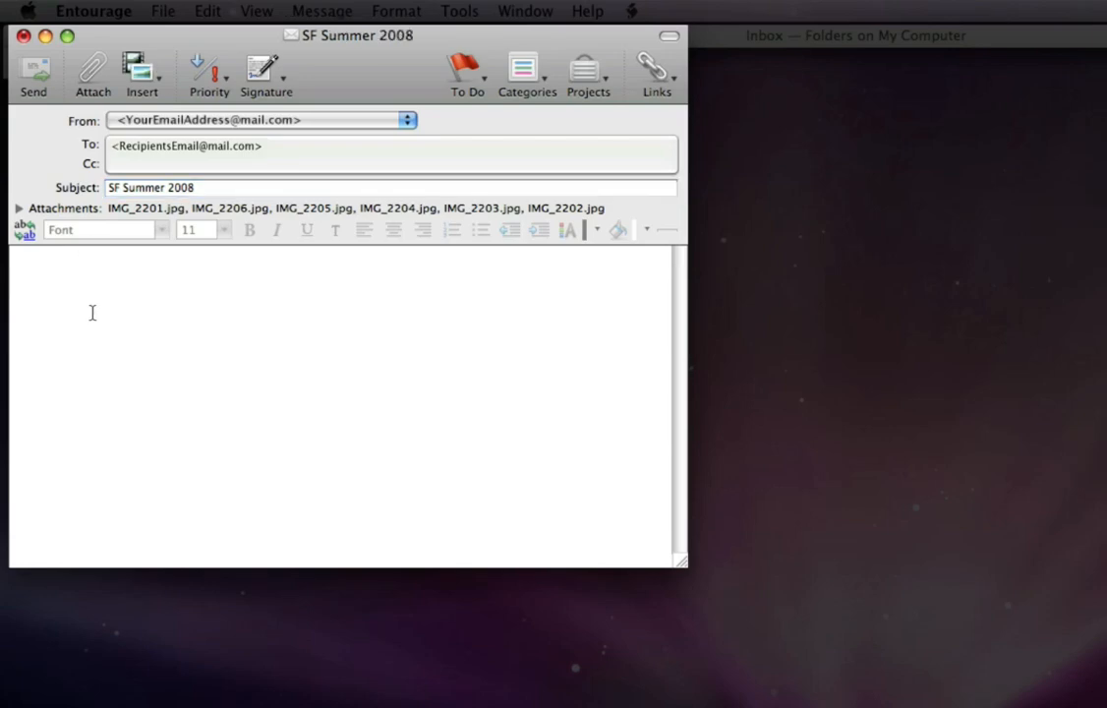
pyautogui.write('Type Me')
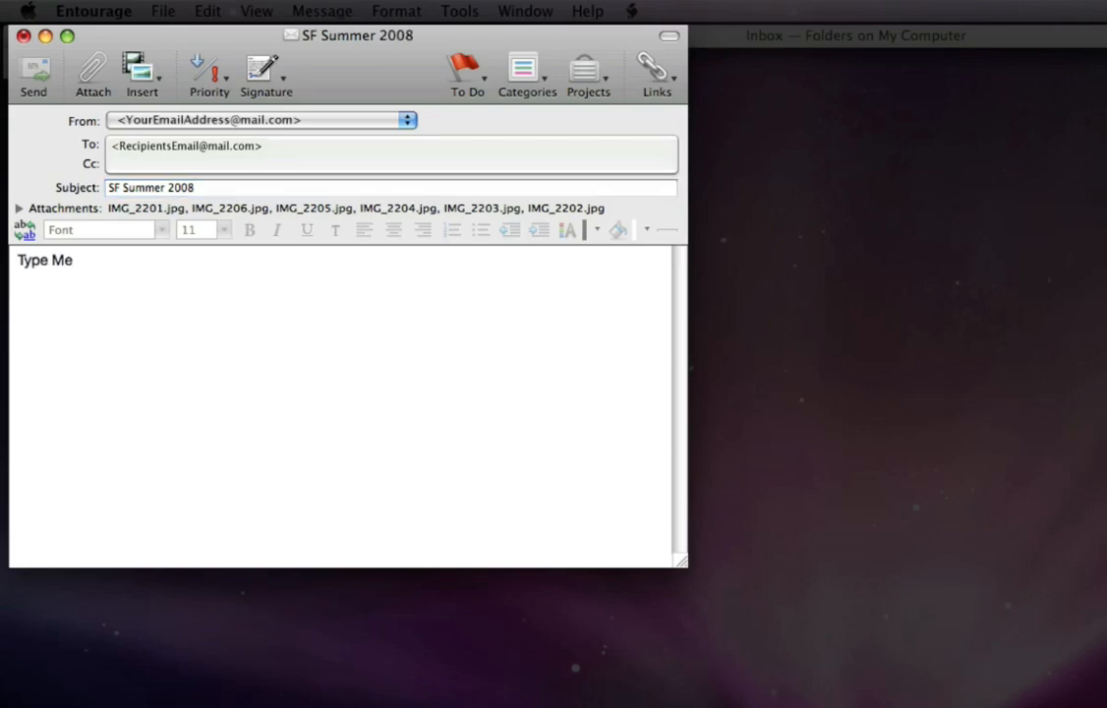